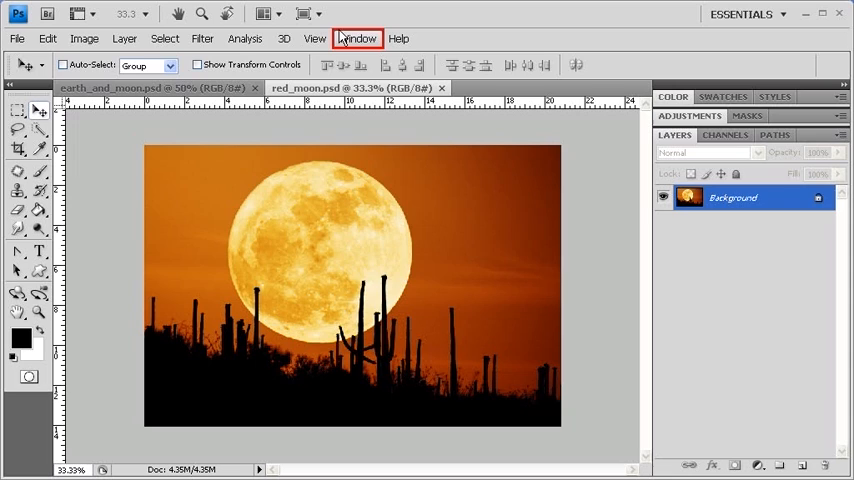
# - Check the Window menu, then drop down the workspace switcher's preset list
pyautogui.click(357, 38)
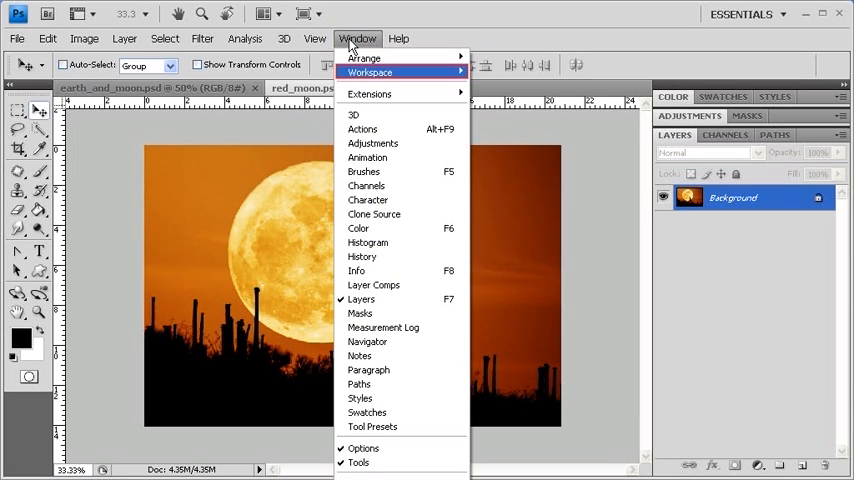
pyautogui.moveTo(370, 72)
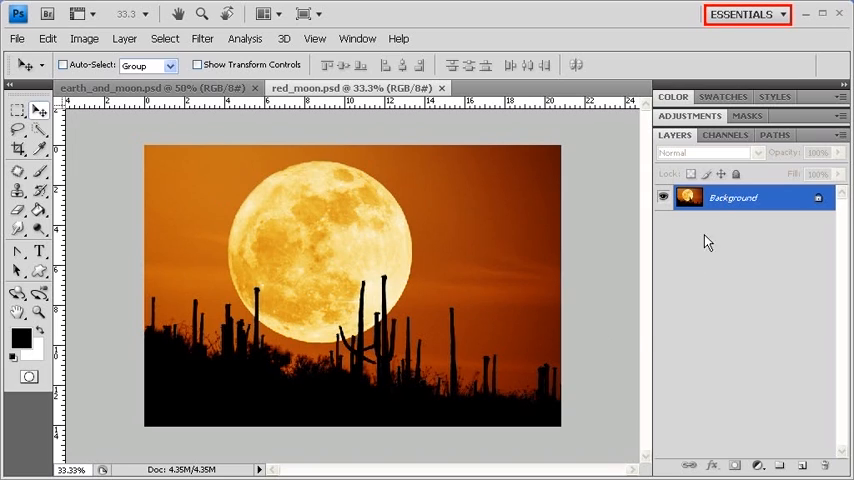
pyautogui.click(745, 14)
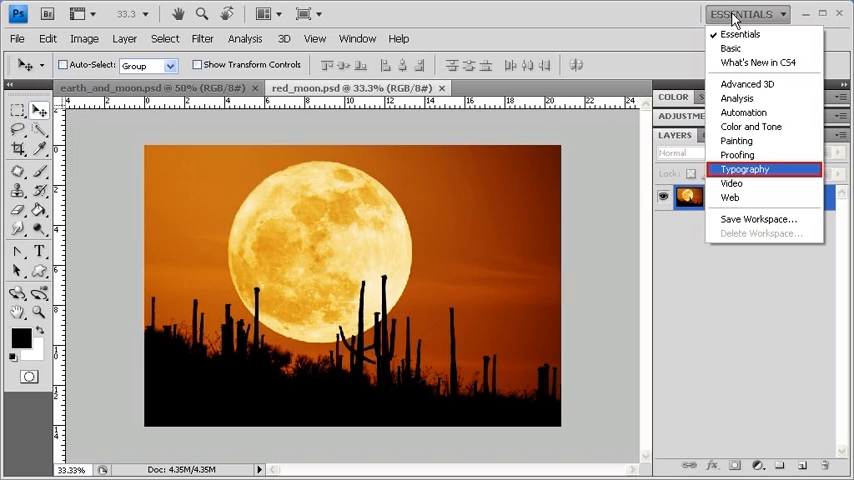
pyautogui.moveTo(748, 85)
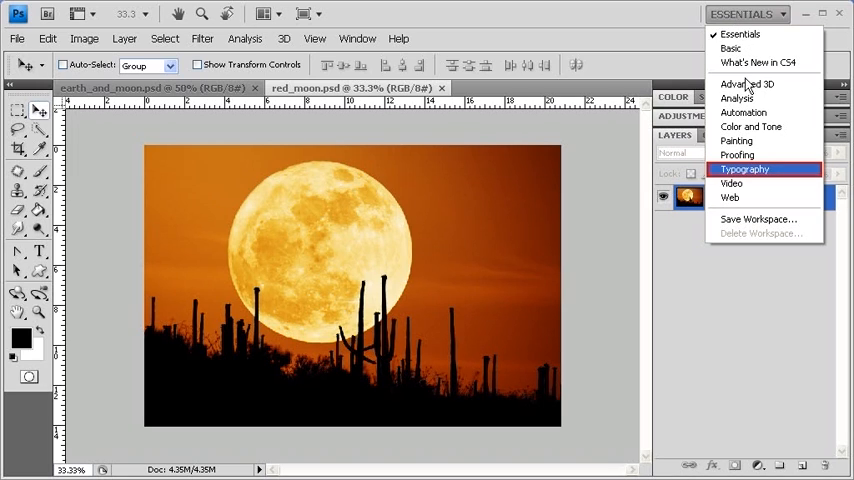
# - Activate the Typography workspace with its Character and Paragraph panels, then reopen the preset list
pyautogui.click(743, 169)
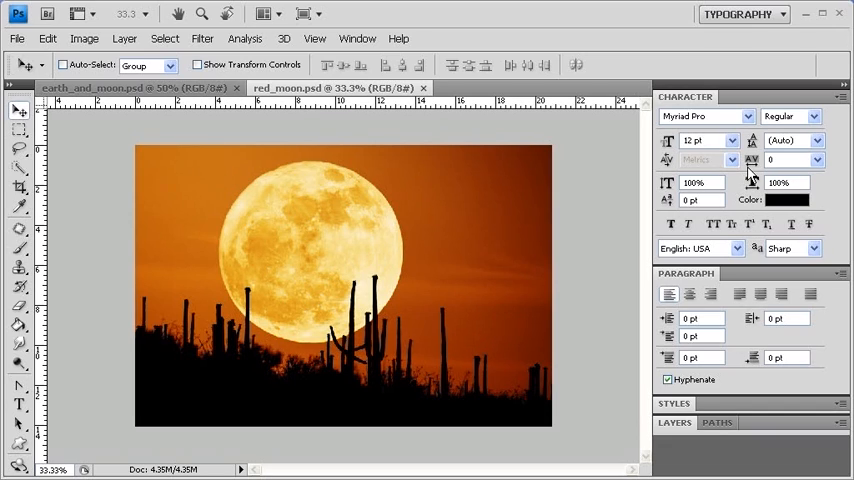
pyautogui.click(744, 14)
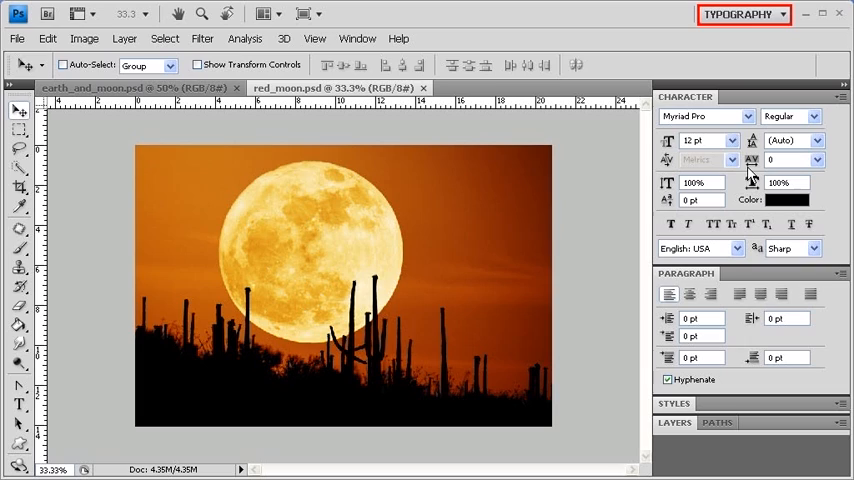
pyautogui.click(742, 14)
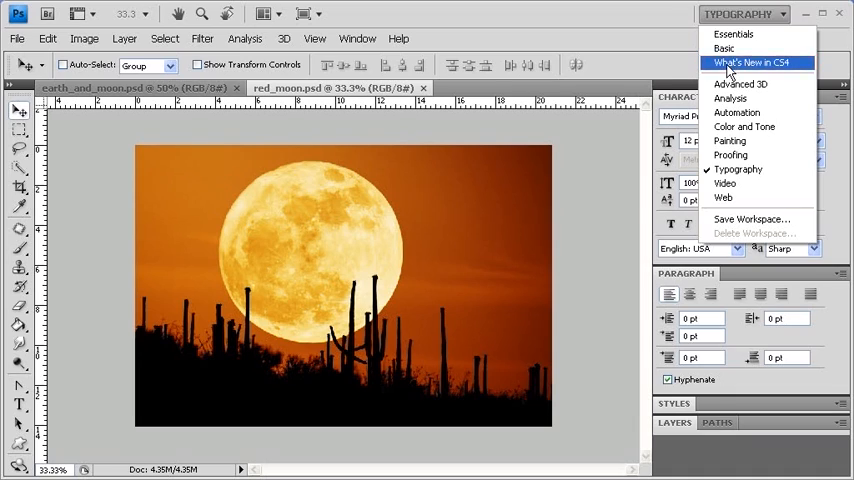
# - Activate What's New in CS4 and view the highlighted new entries in the File and Window menus
pyautogui.click(756, 62)
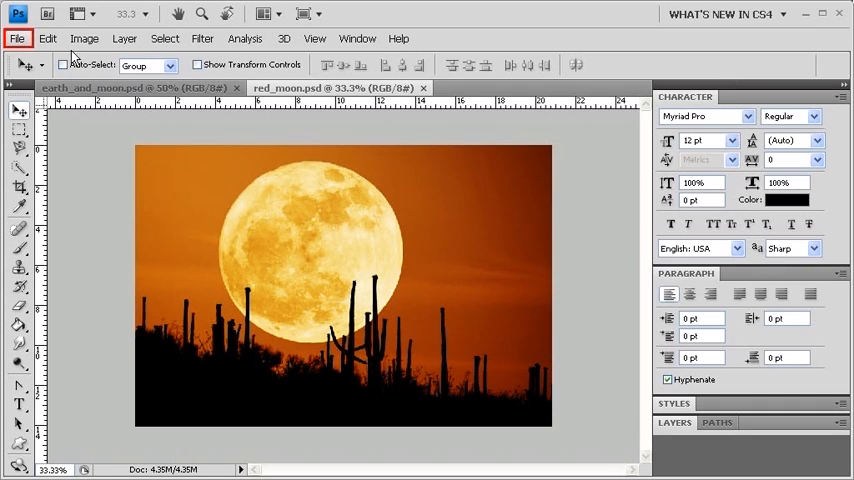
pyautogui.click(17, 38)
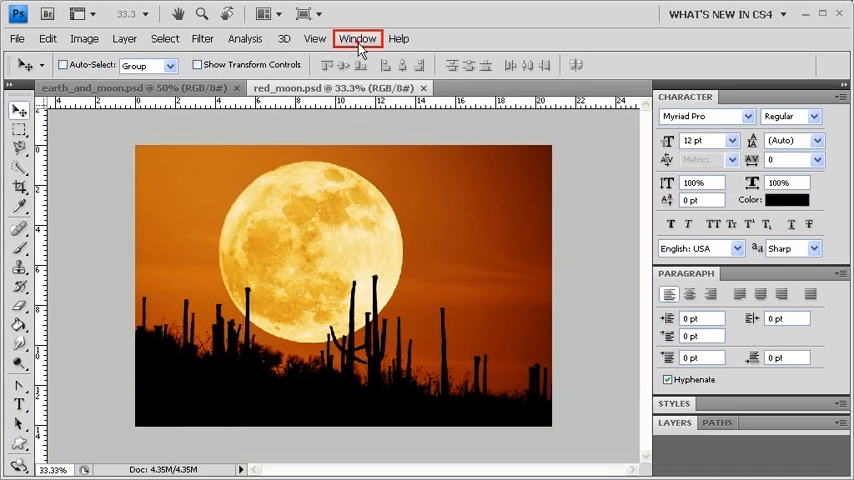
pyautogui.click(357, 38)
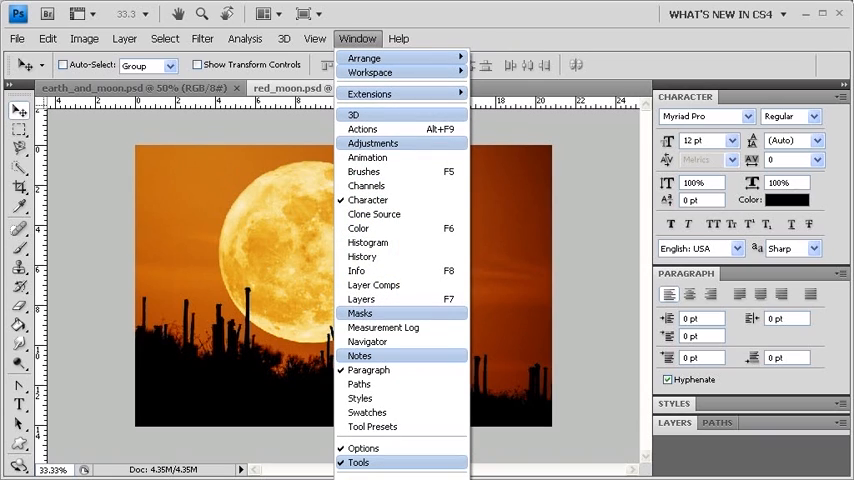
pyautogui.click(357, 38)
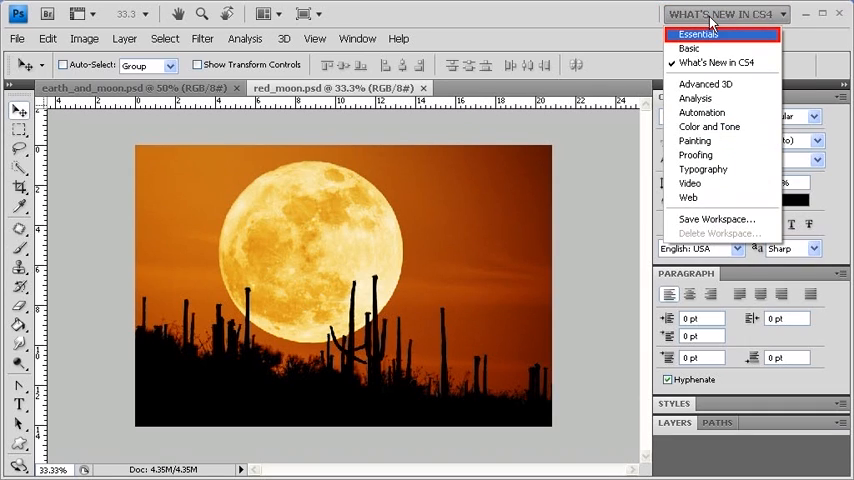
# - Activate Essentials again and view the Window menu's panels without new-entry markings
pyautogui.click(697, 34)
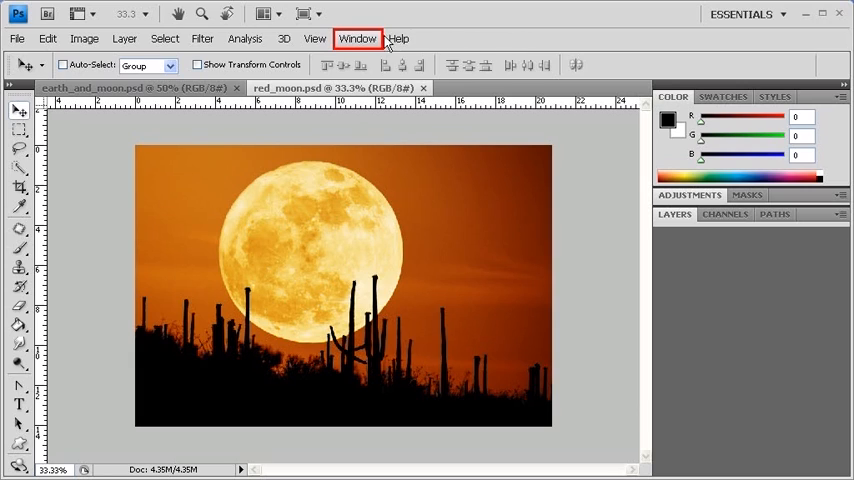
pyautogui.click(357, 38)
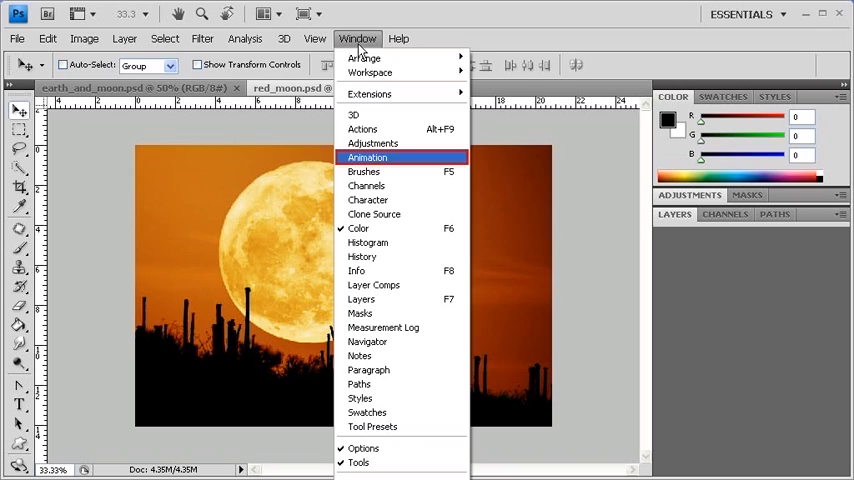
# - Show the Animation, History and Navigator panels from the Window menu
pyautogui.click(367, 157)
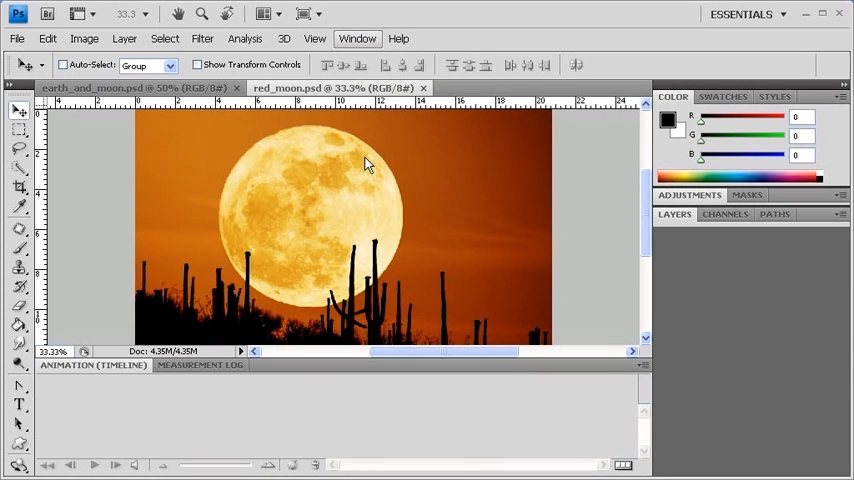
pyautogui.click(357, 38)
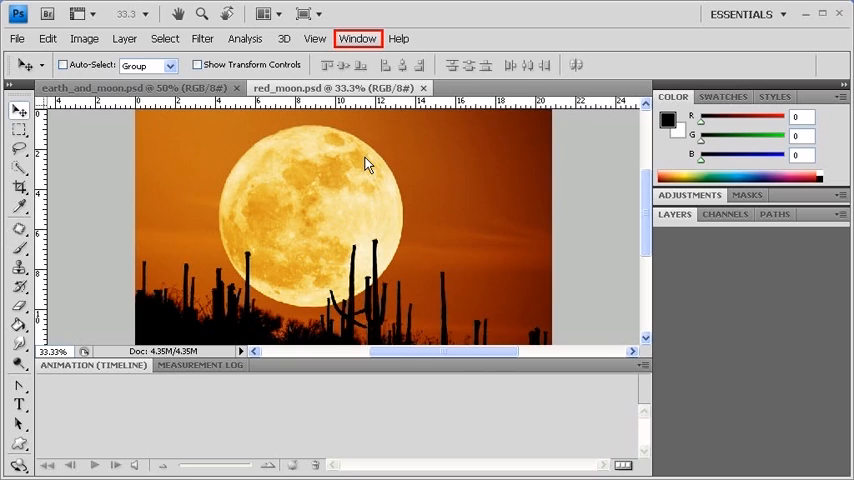
pyautogui.moveTo(362, 114)
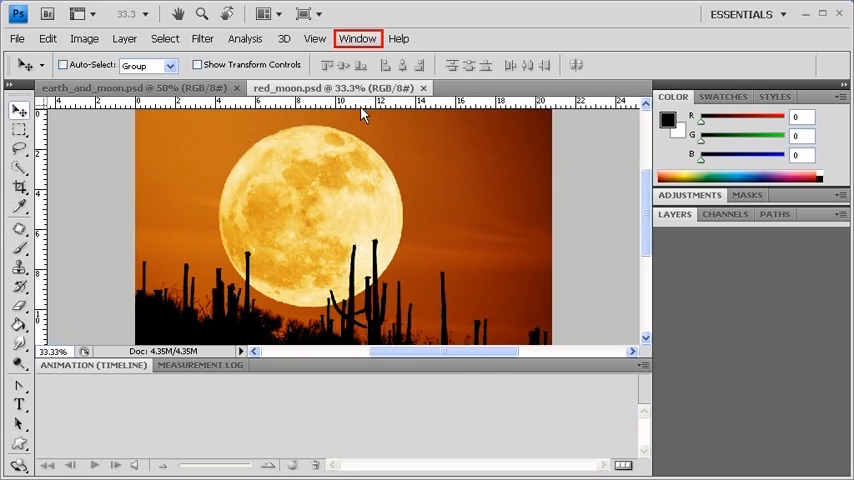
pyautogui.click(357, 38)
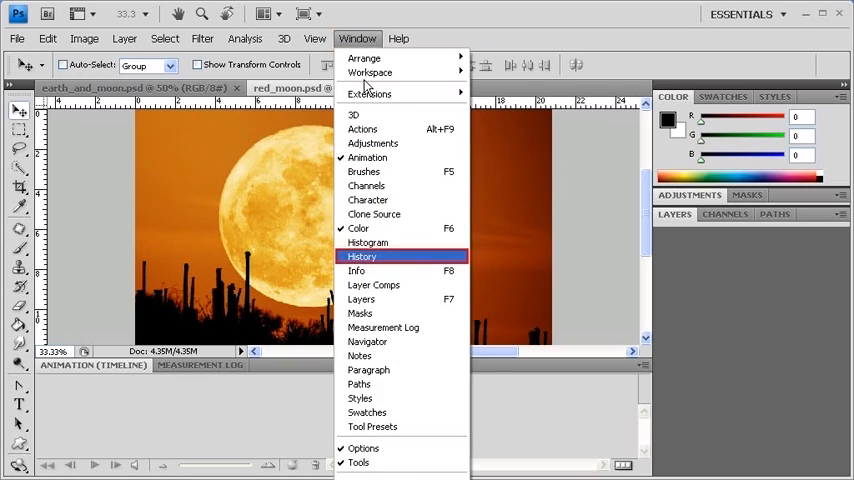
pyautogui.click(362, 256)
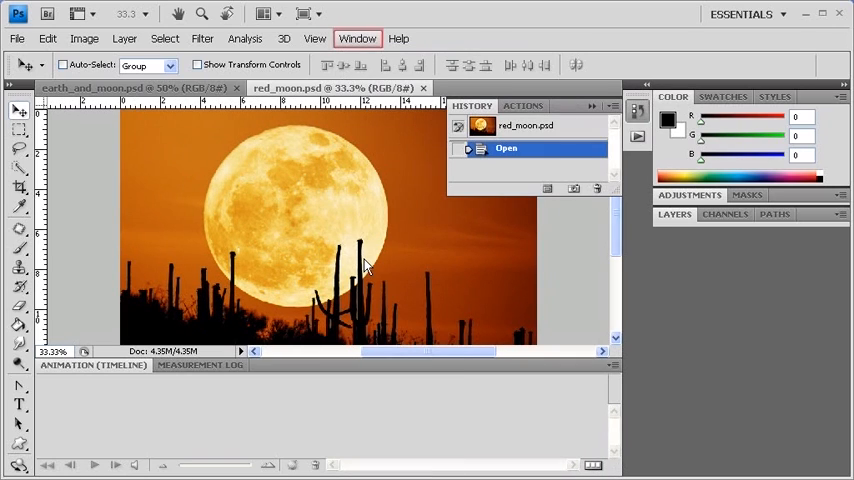
pyautogui.click(357, 38)
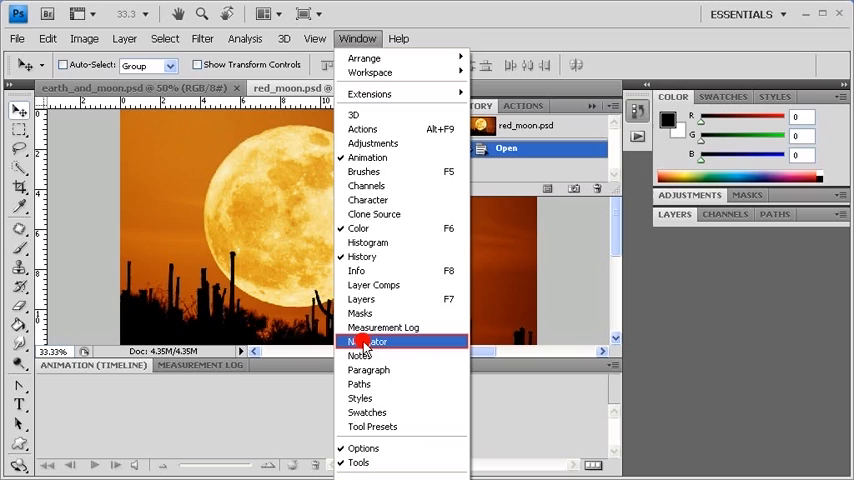
pyautogui.click(370, 341)
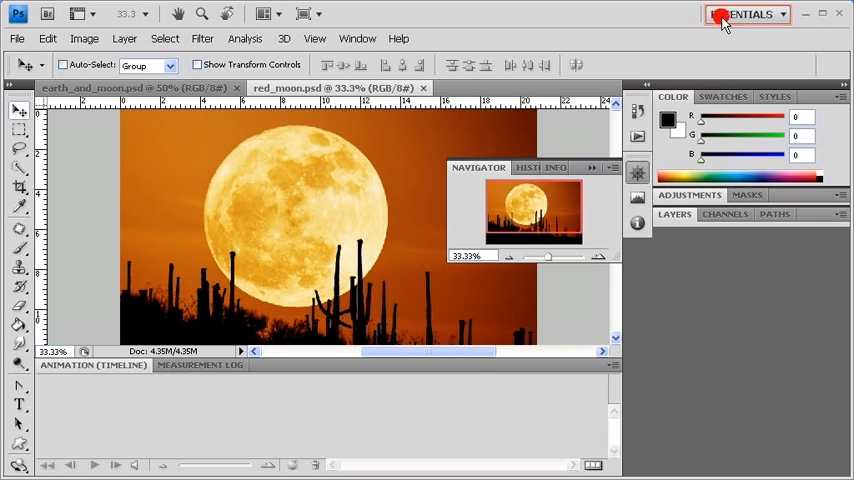
# - Save the current panel layout as the workspace 'My Custom Workspace'
pyautogui.click(745, 13)
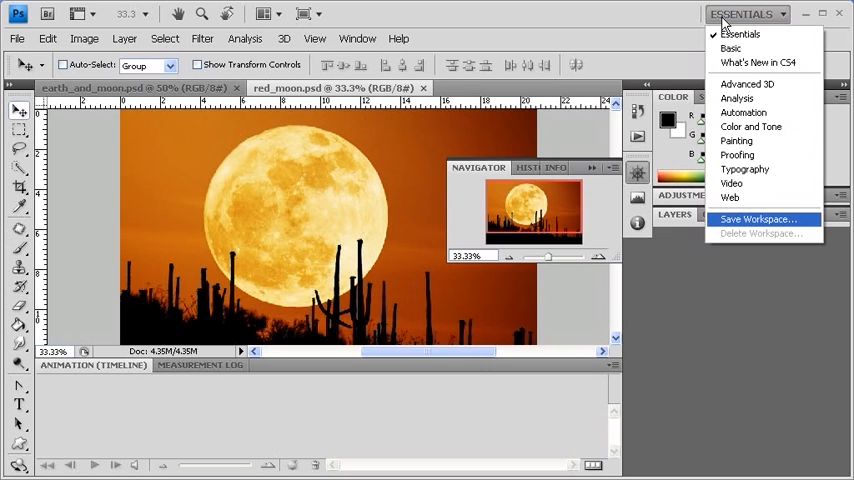
pyautogui.moveTo(757, 224)
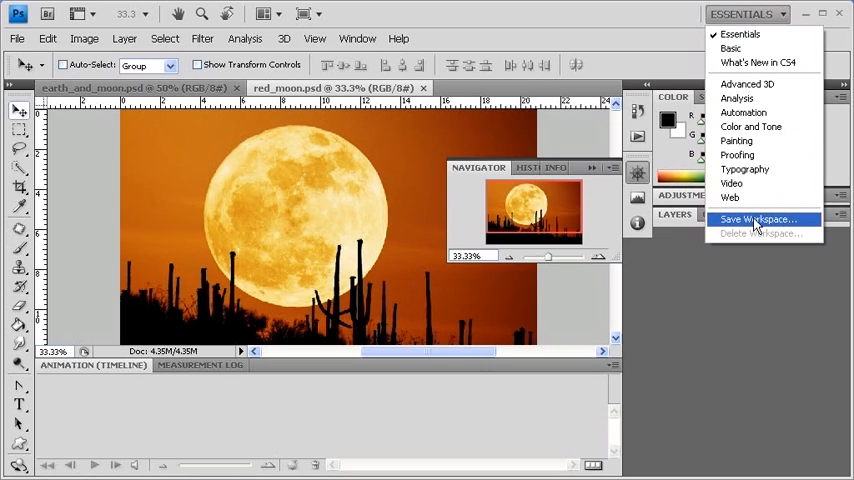
pyautogui.click(757, 219)
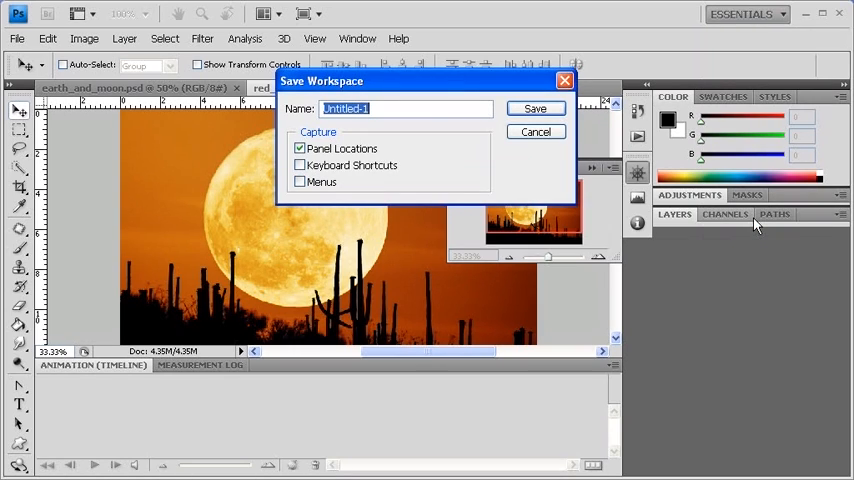
pyautogui.write('My')
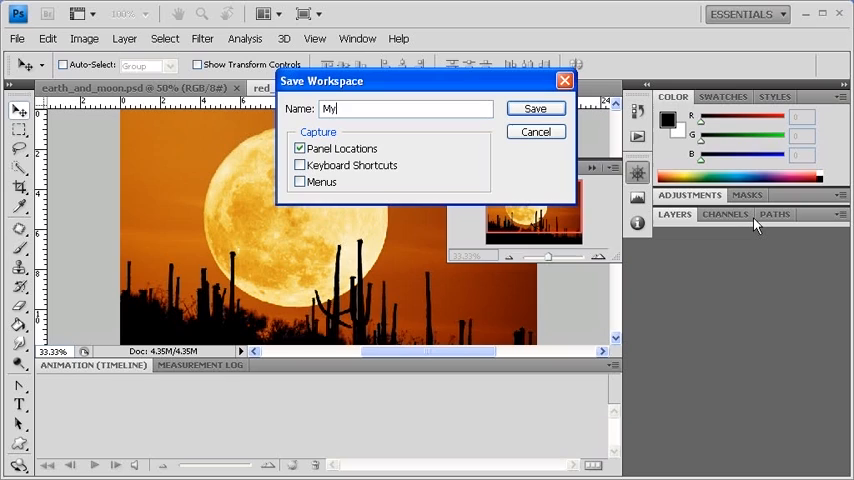
pyautogui.write('Custom W')
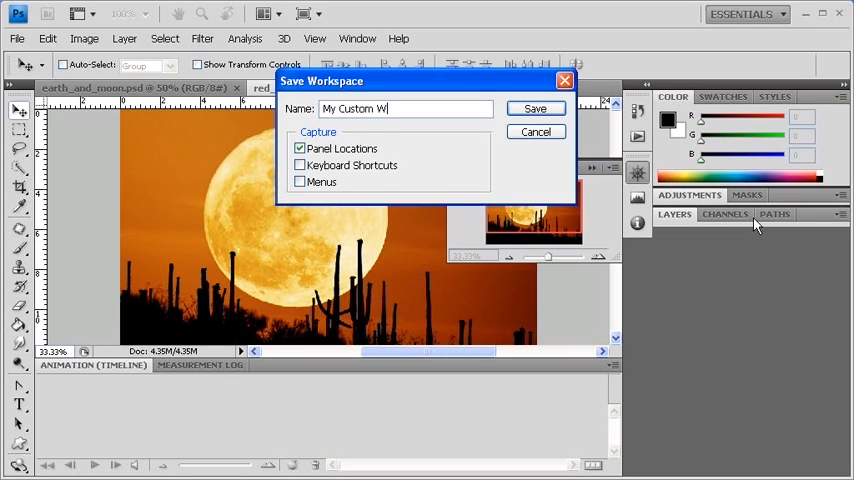
pyautogui.write('orkspace')
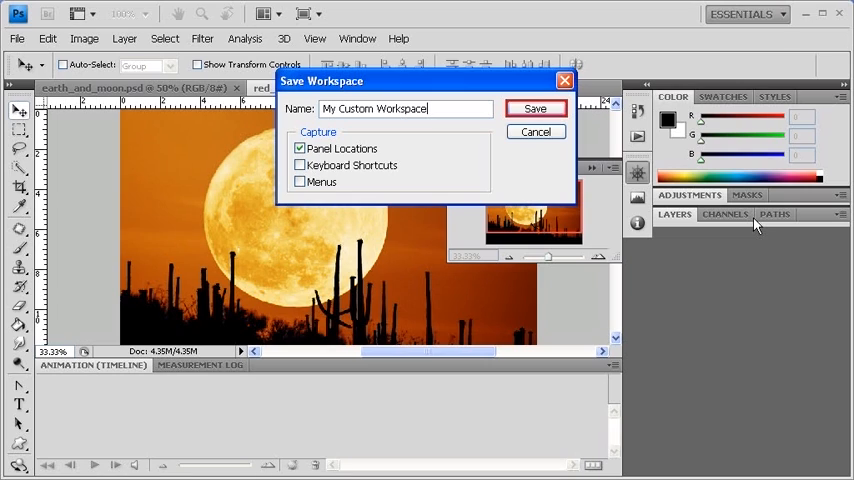
pyautogui.click(535, 108)
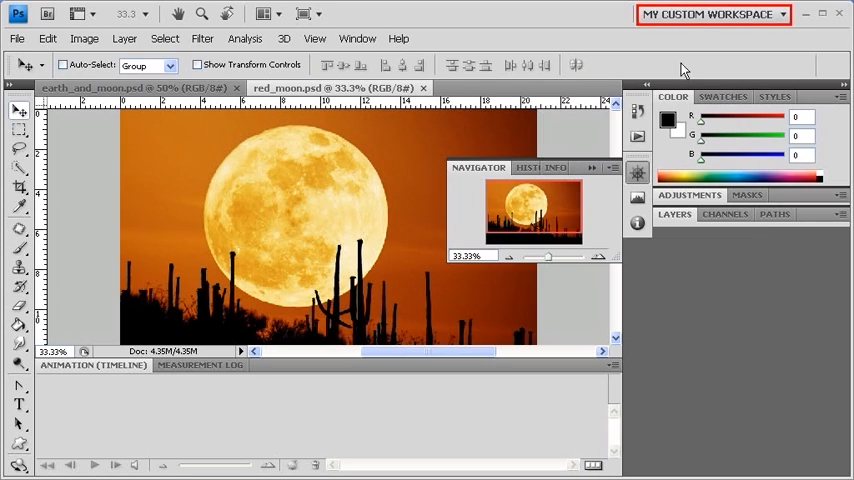
pyautogui.click(711, 14)
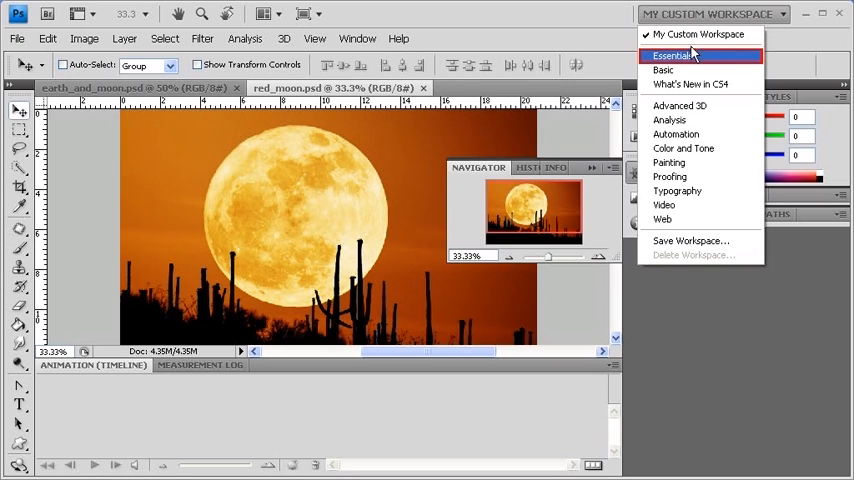
# - Switch back to the Essentials workspace
pyautogui.click(672, 55)
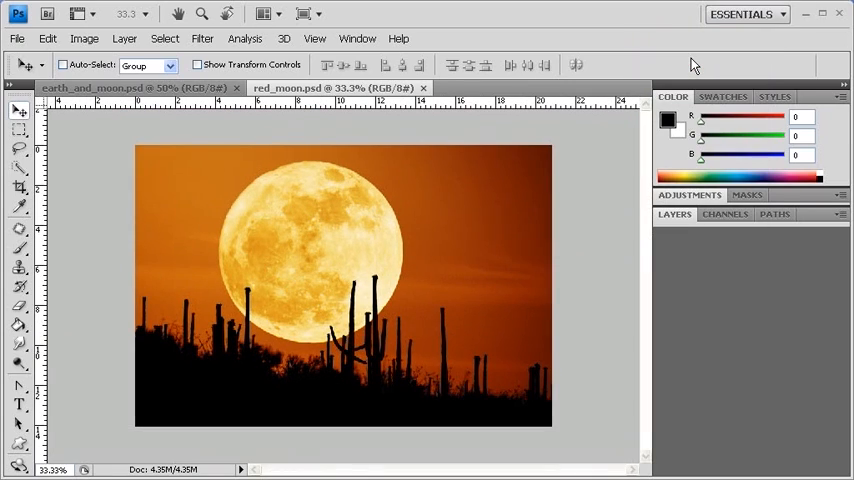
pyautogui.click(745, 14)
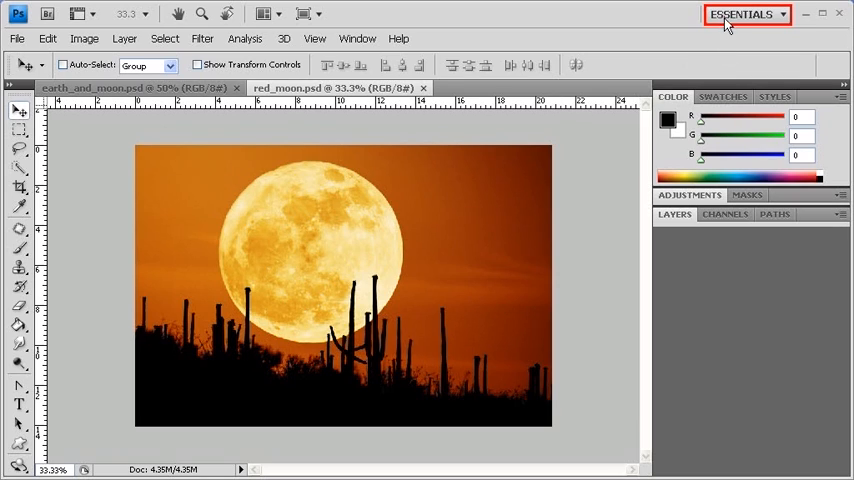
pyautogui.click(745, 13)
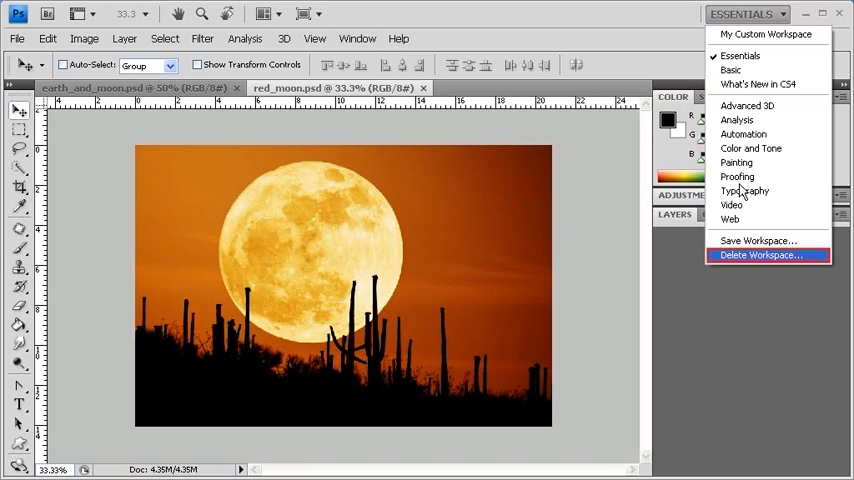
# - Delete 'My Custom Workspace' with Delete Workspace and confirm the deletion
pyautogui.click(760, 255)
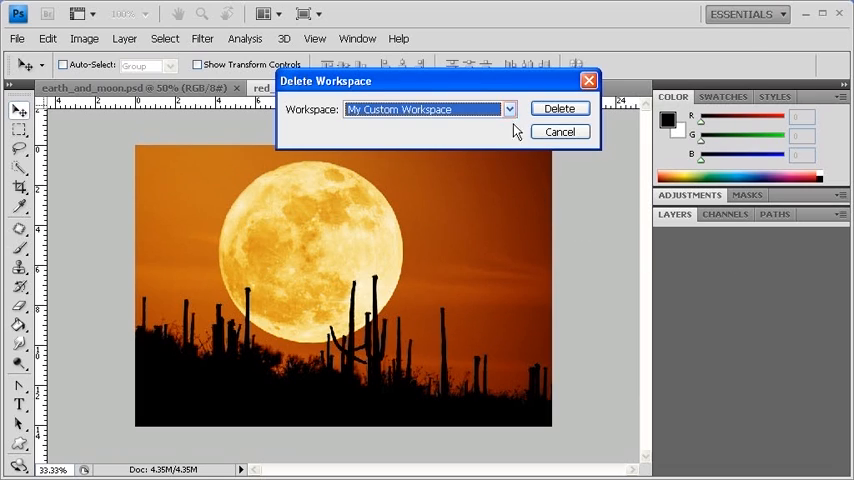
pyautogui.click(508, 109)
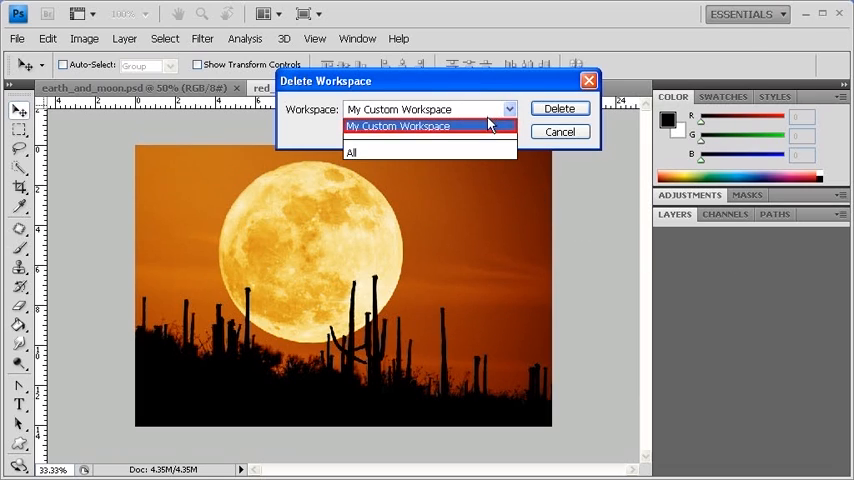
pyautogui.click(428, 126)
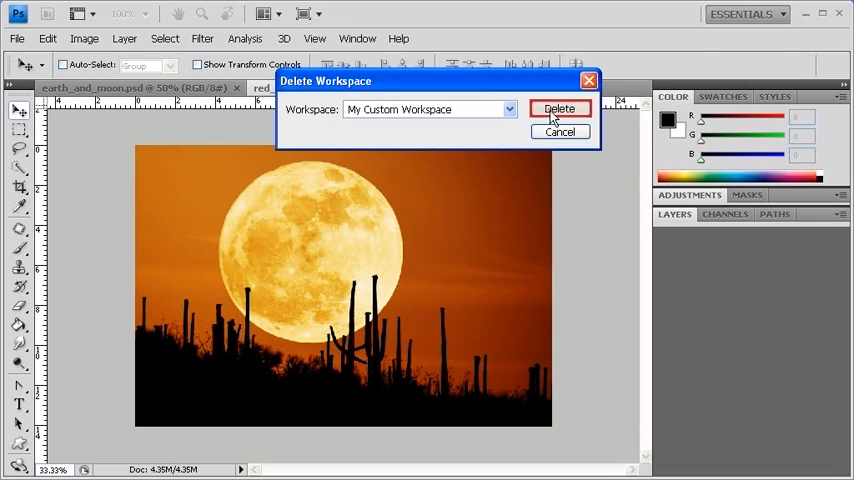
pyautogui.click(559, 108)
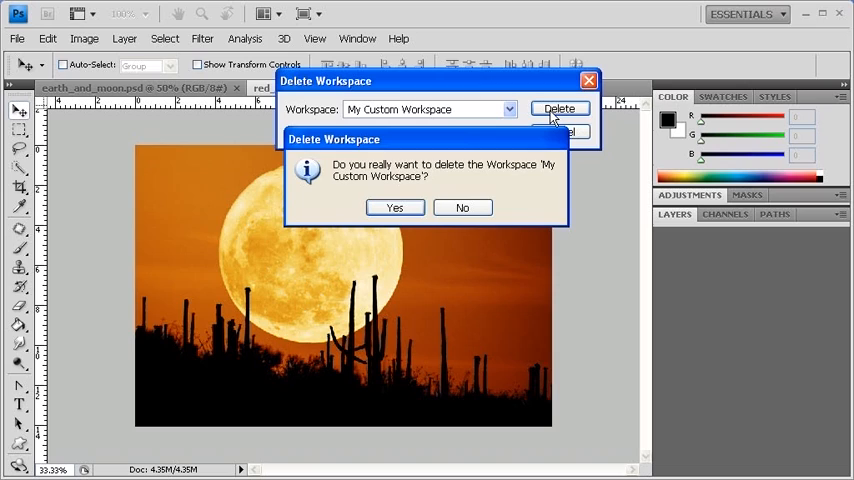
pyautogui.click(394, 207)
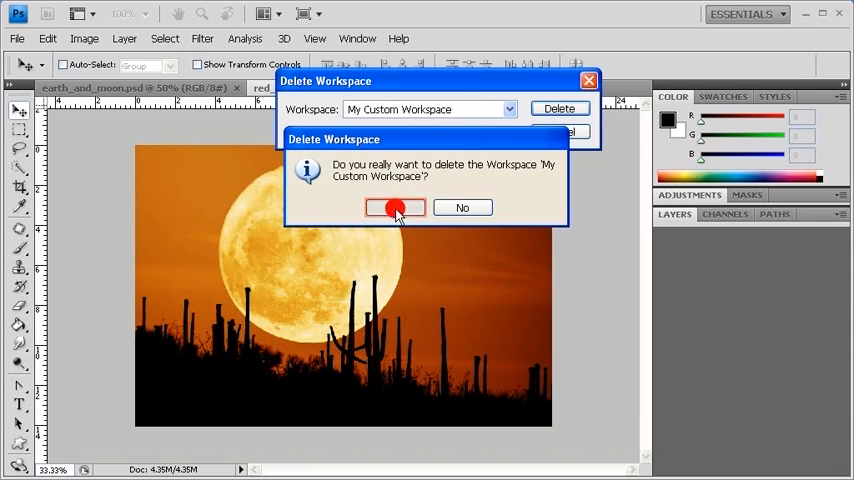
pyautogui.click(394, 207)
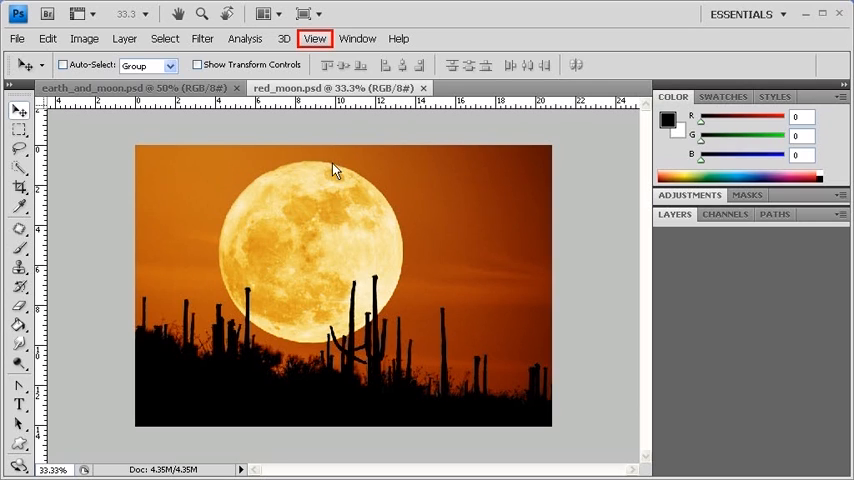
# - Show the Screen Mode options list, with Standard Screen Mode still active
pyautogui.click(315, 38)
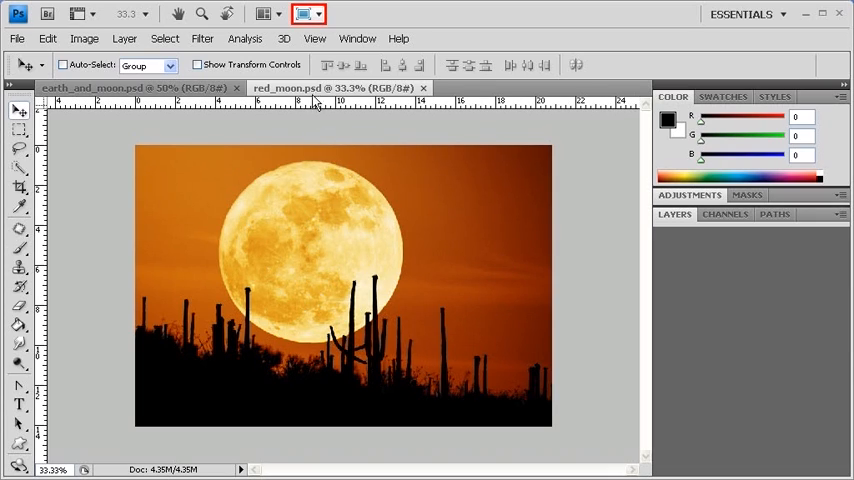
pyautogui.click(302, 13)
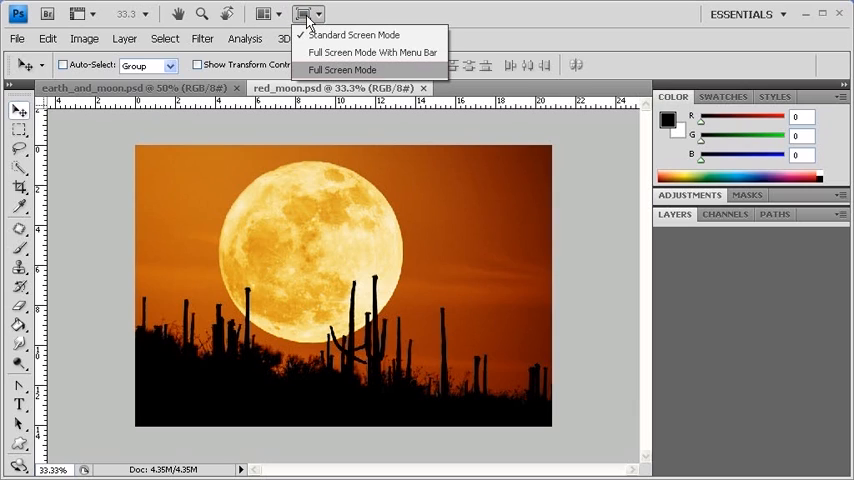